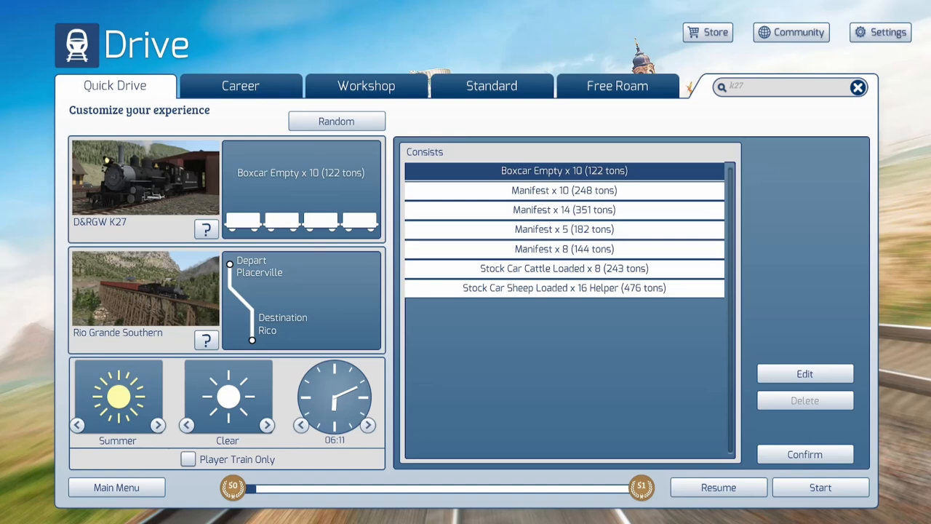
Preview the Manifest x 10, Manifest x 14 and Stock Car Cattle Loaded x 8 consists.
{"action": "left_click", "coordinate": [564, 190]}
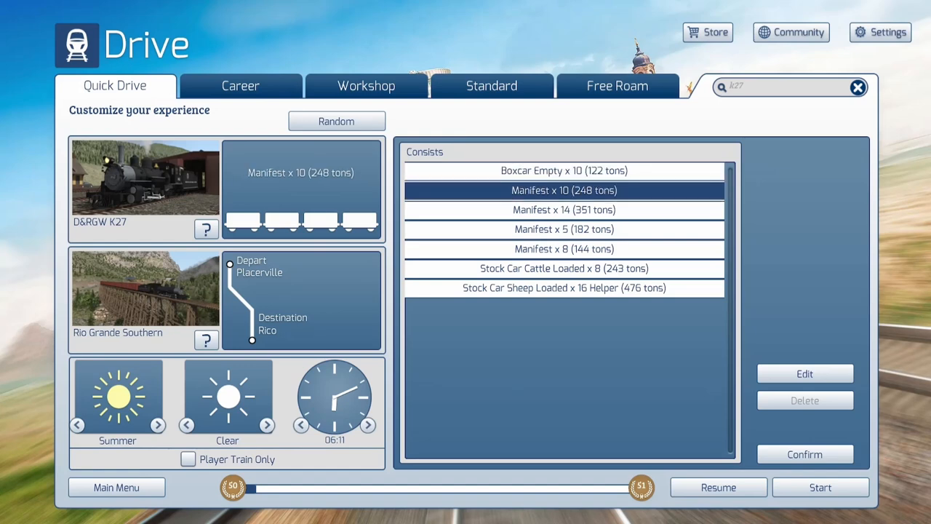
{"action": "left_click", "coordinate": [563, 209]}
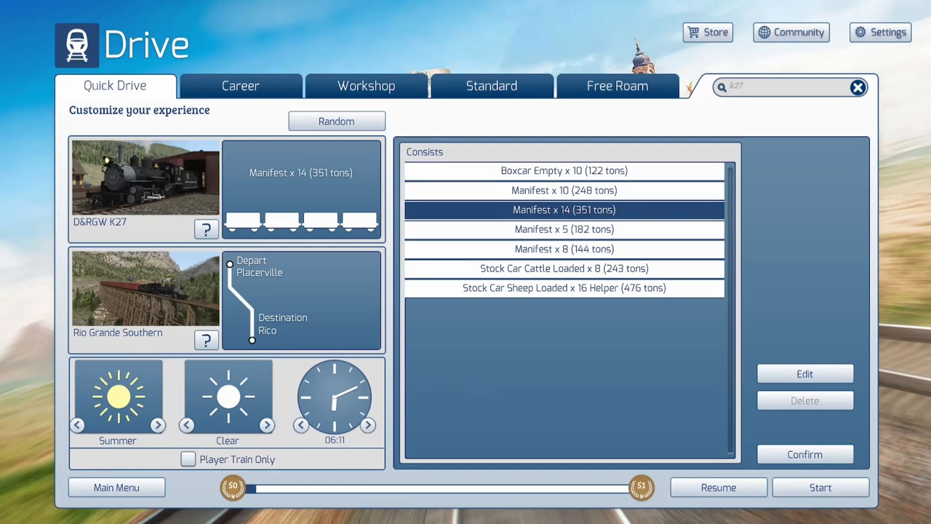
{"action": "left_click", "coordinate": [564, 268]}
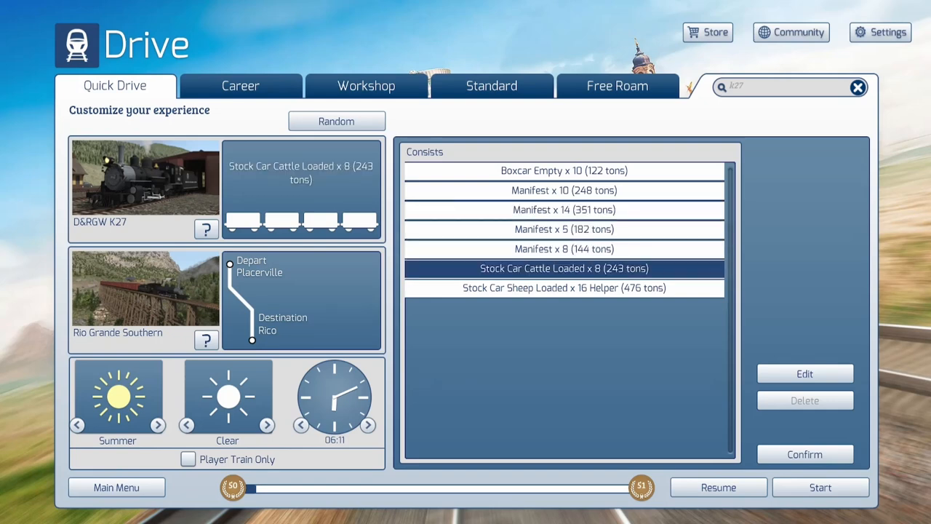
{"action": "left_click", "coordinate": [564, 287]}
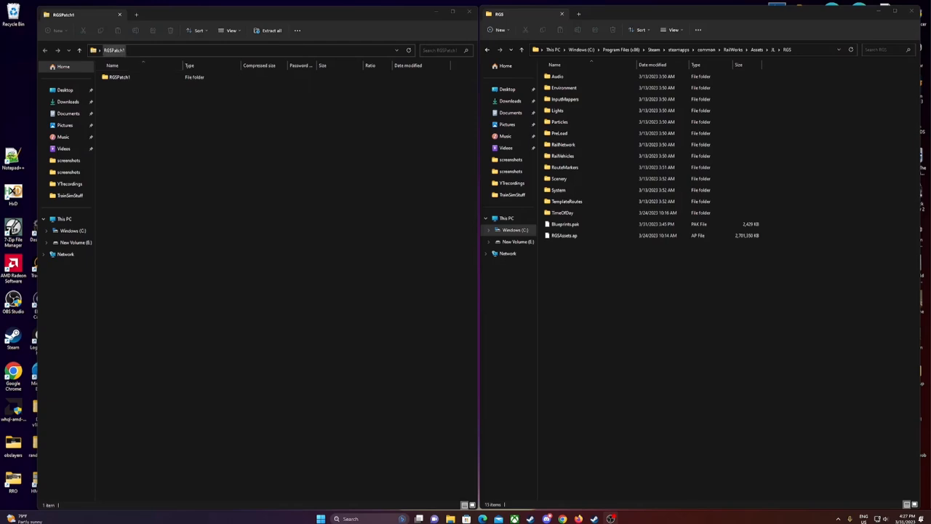
Open RGSPatch1 to show Assets, Content and Manuals, and return the other window to Steam's common folder.
{"action": "left_click", "coordinate": [120, 77]}
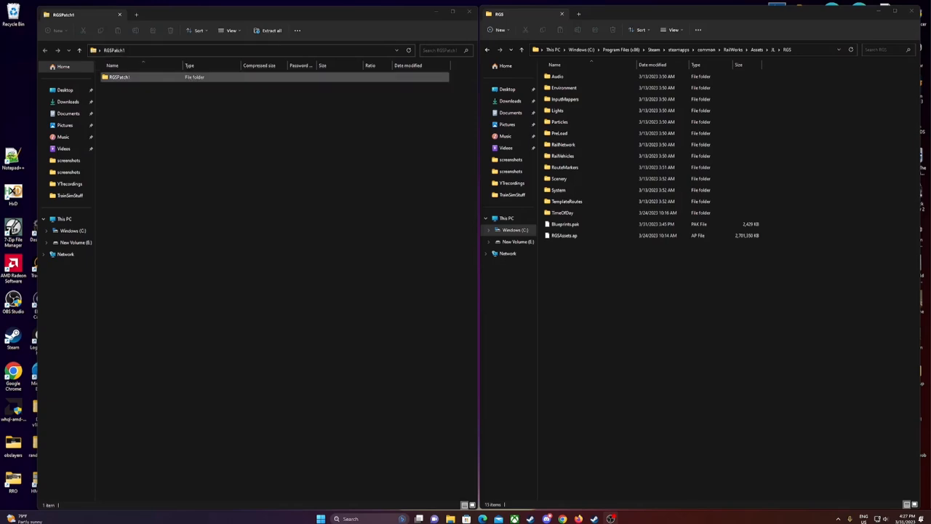
{"action": "double_click", "coordinate": [120, 76]}
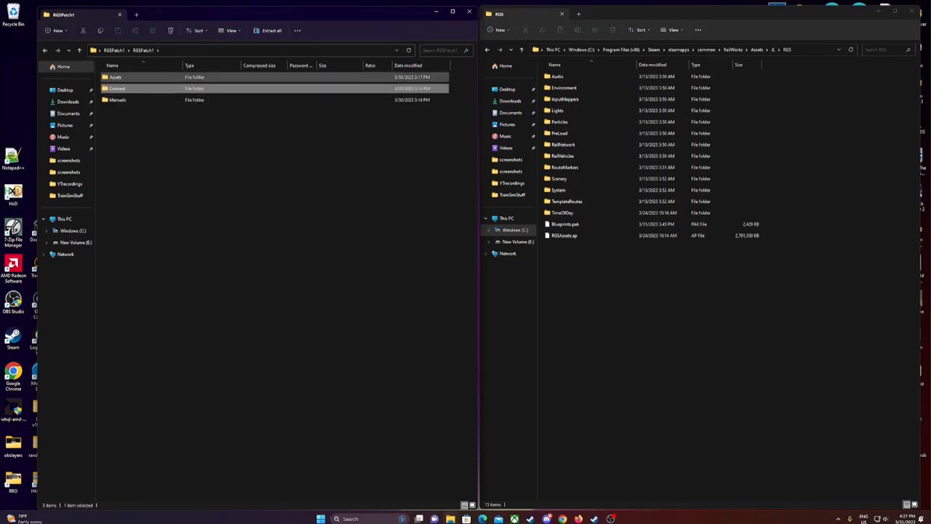
{"action": "left_click", "coordinate": [115, 77]}
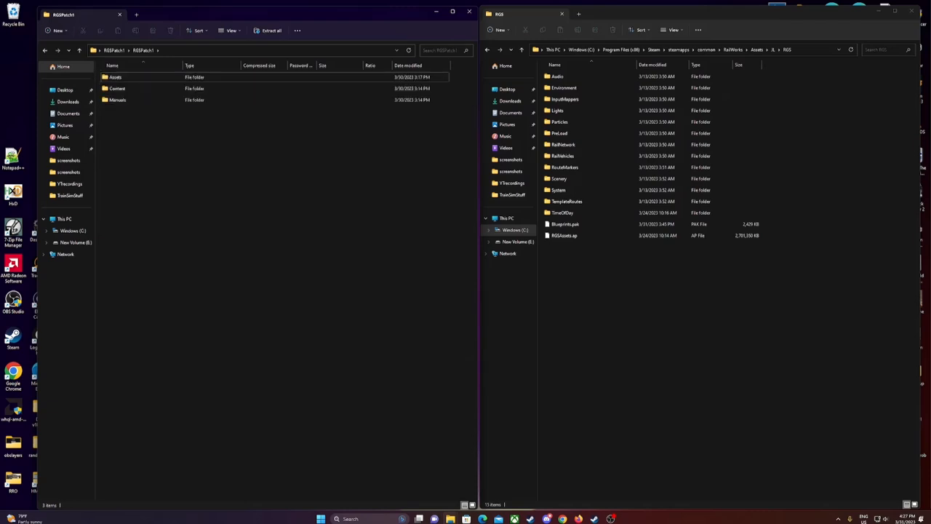
{"action": "right_click", "coordinate": [115, 78]}
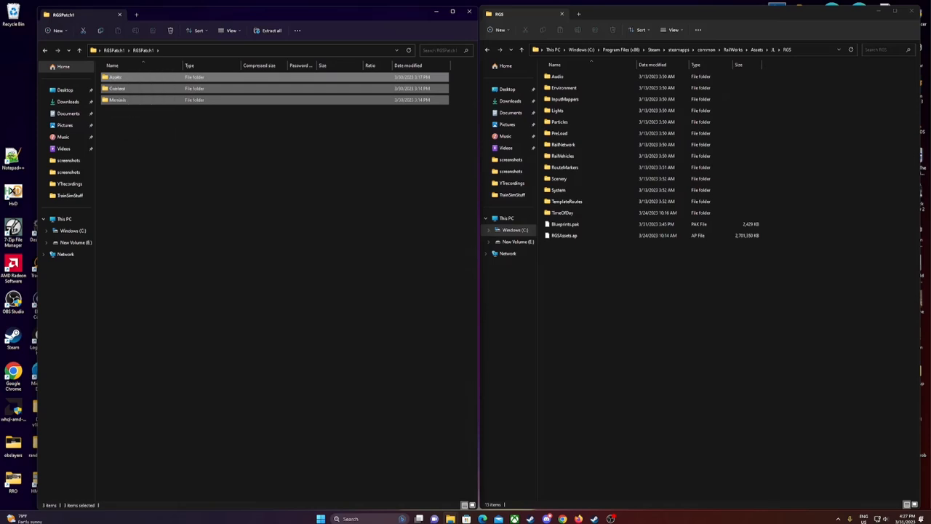
{"action": "left_click", "coordinate": [558, 110]}
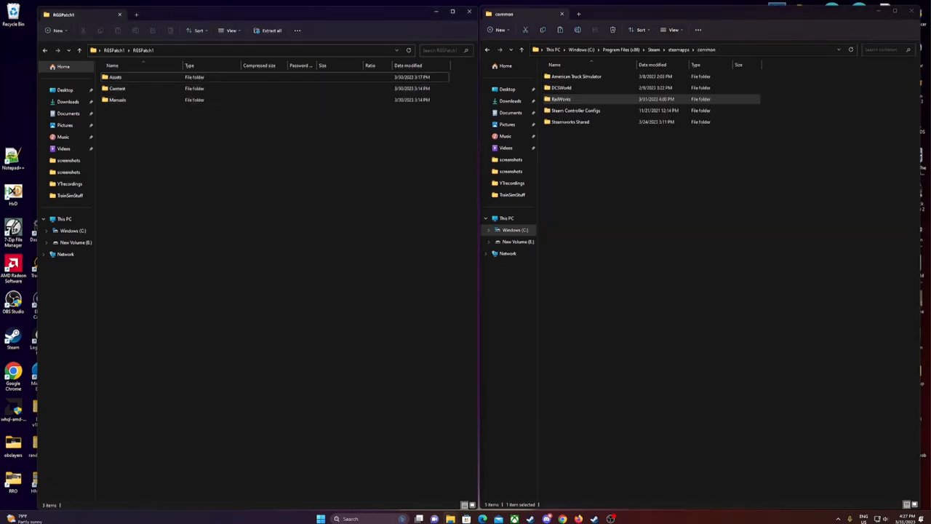
Drag Assets, Content and Manuals onto RailWorks, replacing the files in the destination.
{"action": "key", "text": "ctrl+a"}
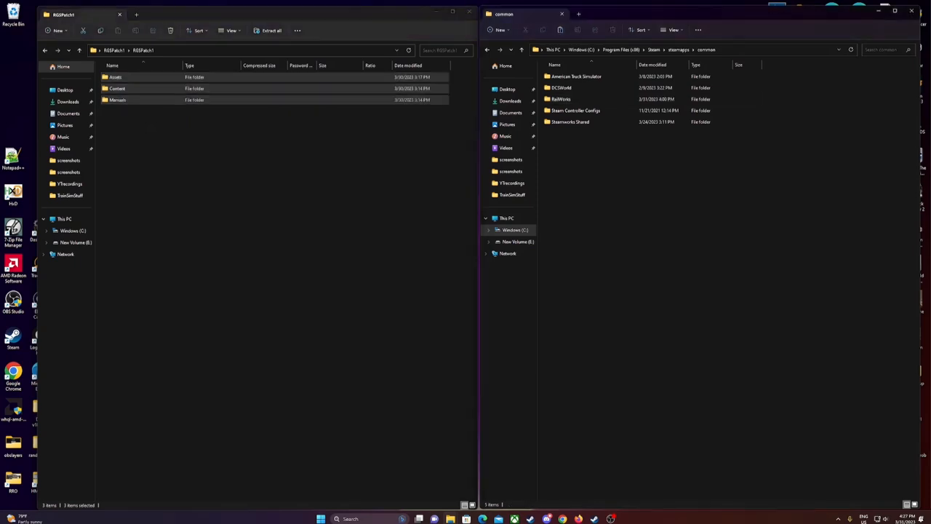
{"action": "left_click", "coordinate": [561, 99]}
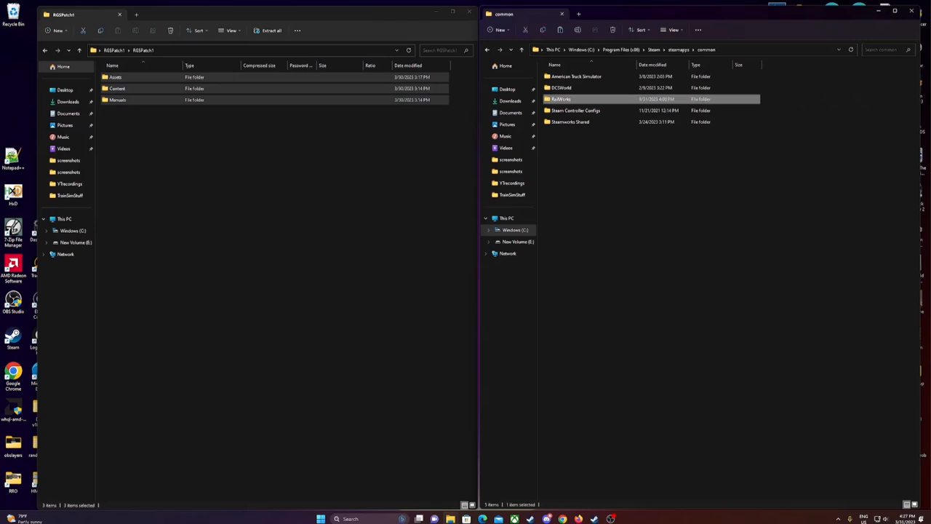
{"action": "right_click", "coordinate": [560, 99]}
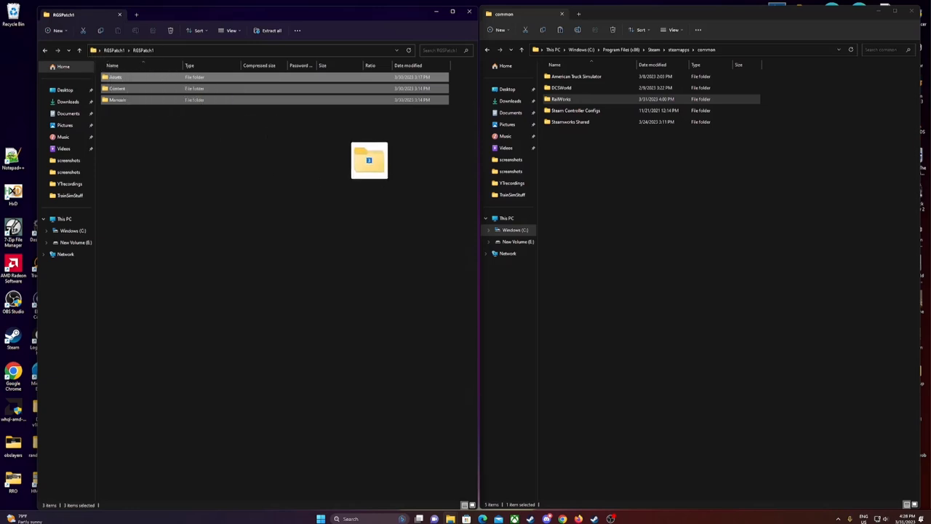
{"action": "left_click_drag", "start_coordinate": [369, 160], "coordinate": [624, 84]}
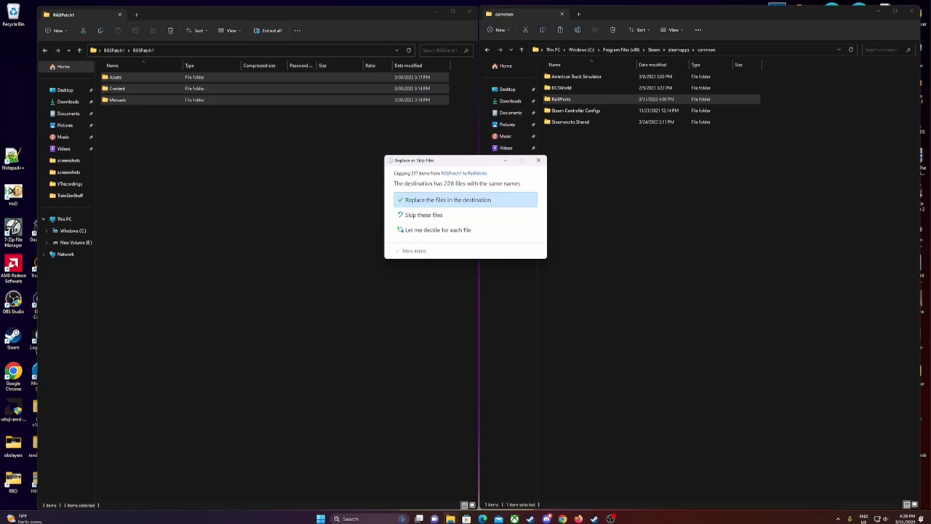
{"action": "left_click", "coordinate": [447, 199]}
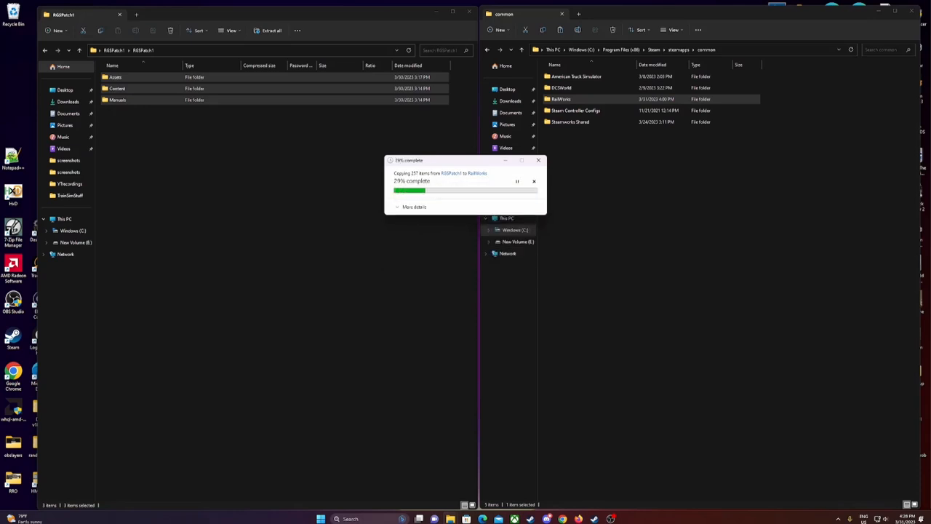